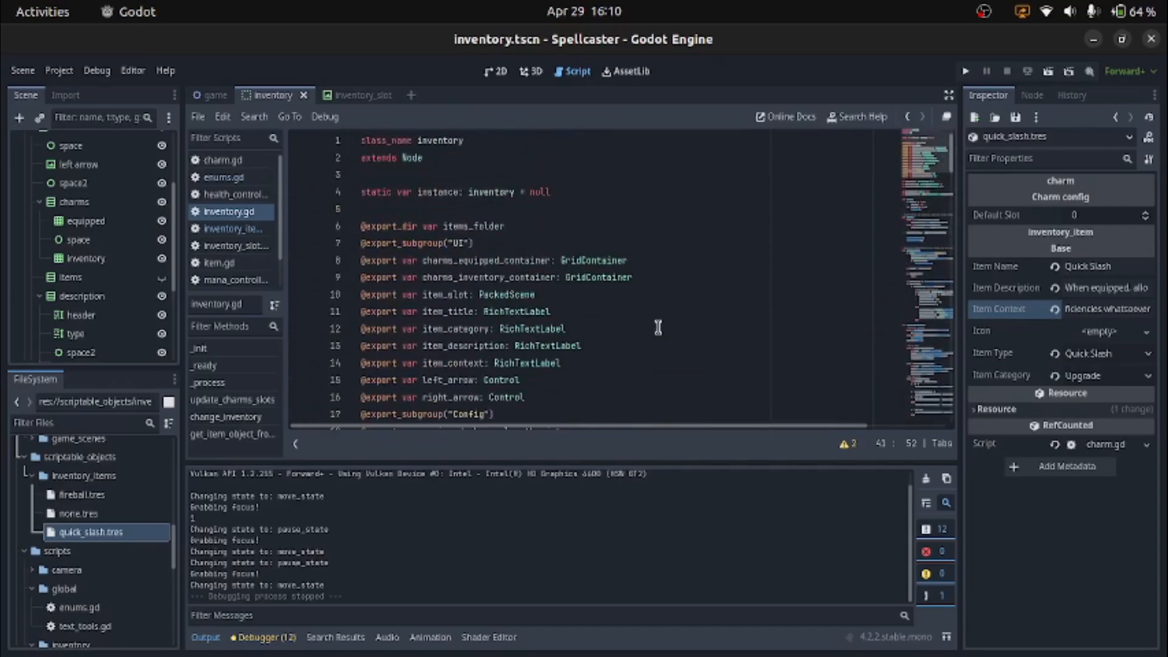
# Show the inventory scene in the 2D workspace, zoomed out to see its title, item and arrow panels
pyautogui.scroll(-3)
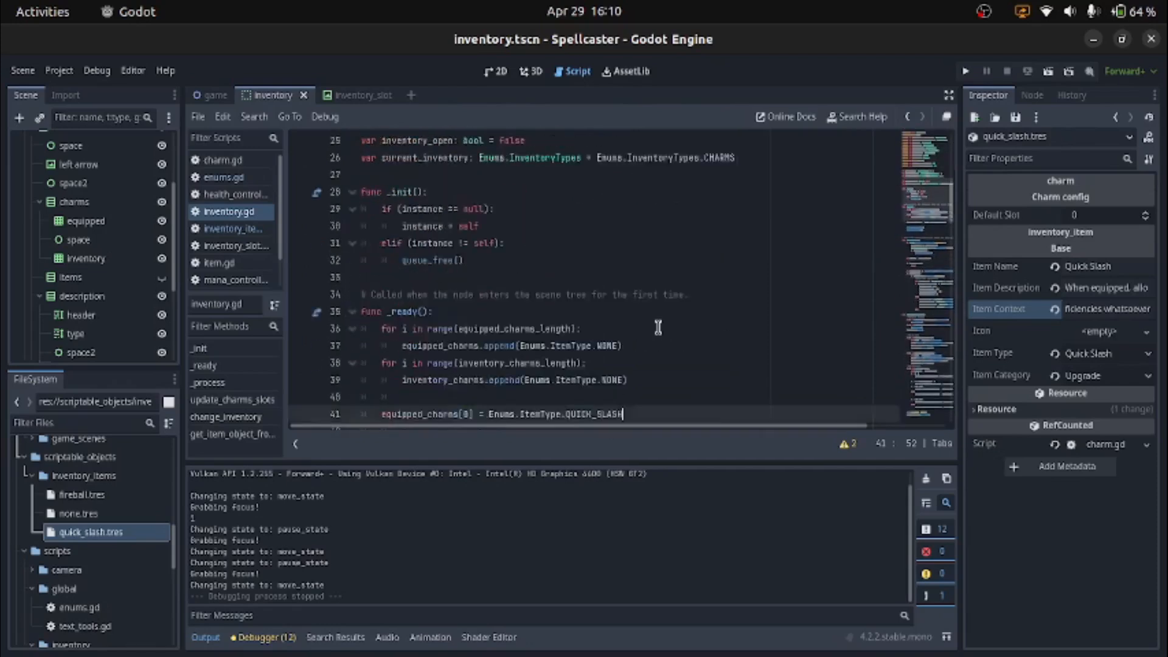
pyautogui.scroll(-3)
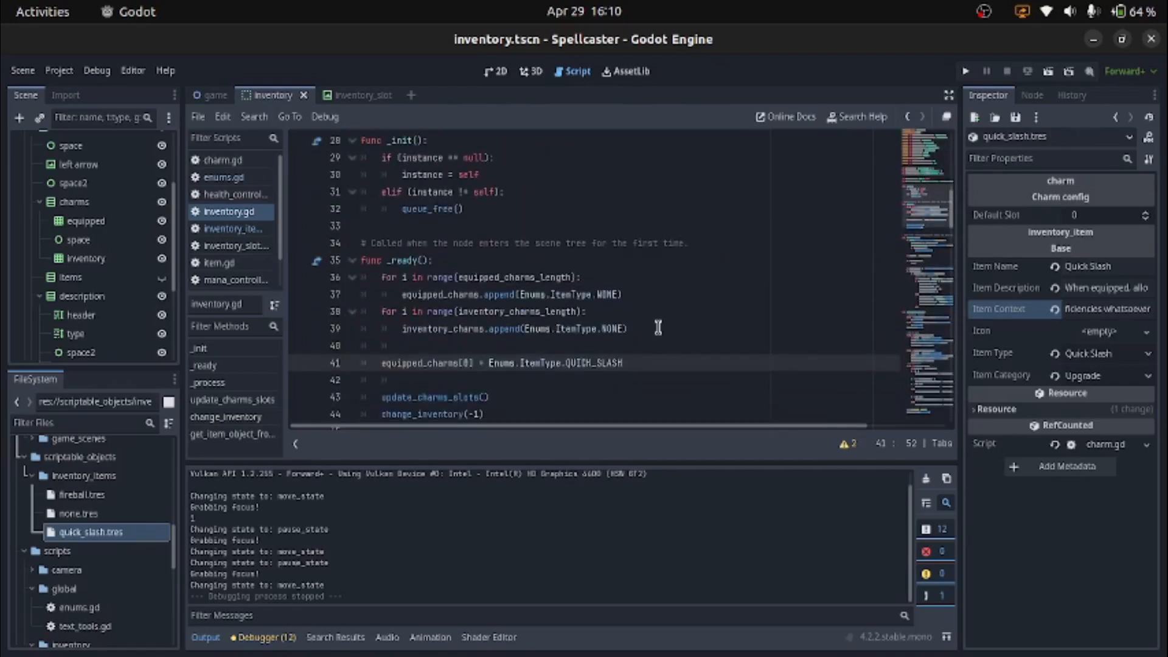
pyautogui.scroll(-3)
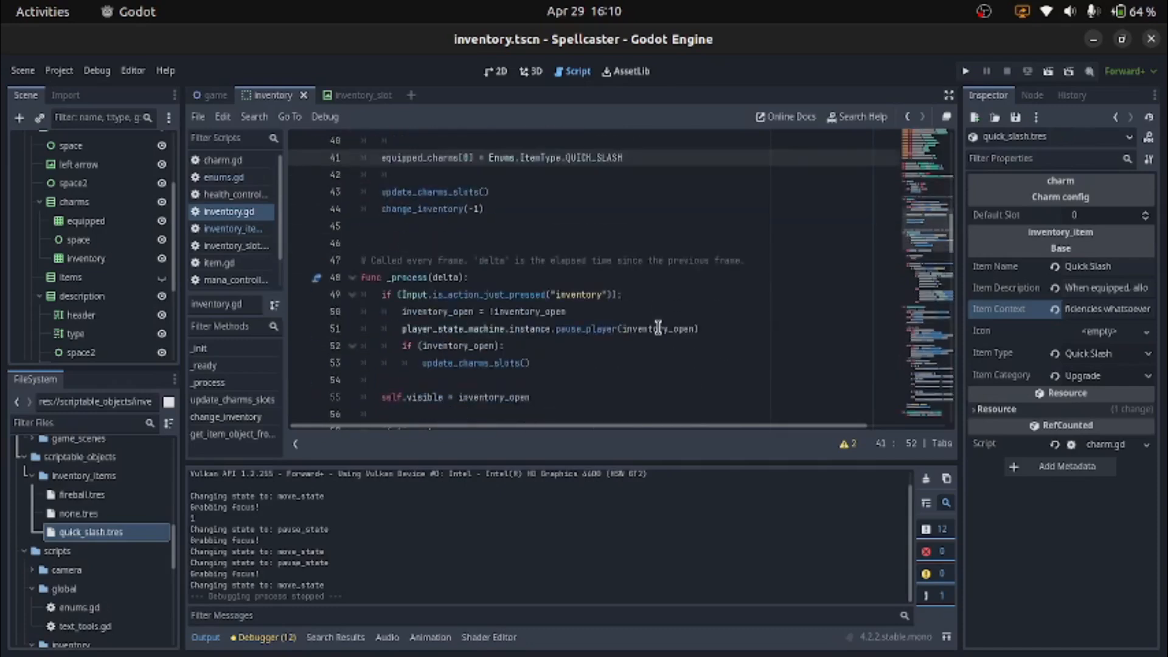
pyautogui.scroll(-3)
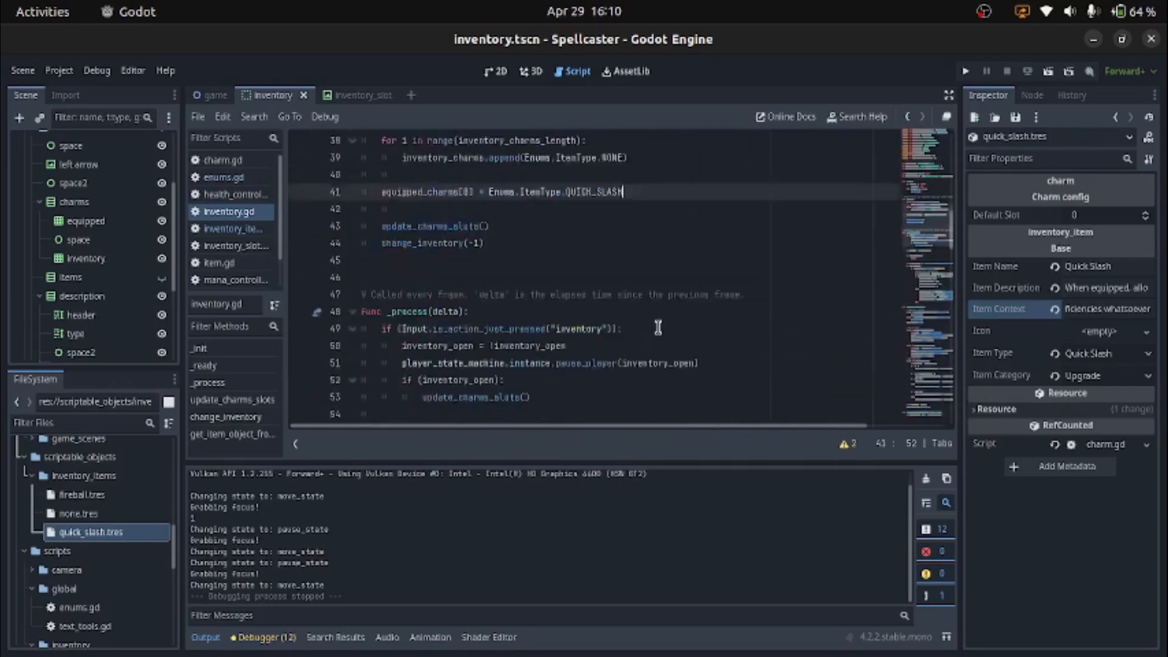
pyautogui.scroll(-3)
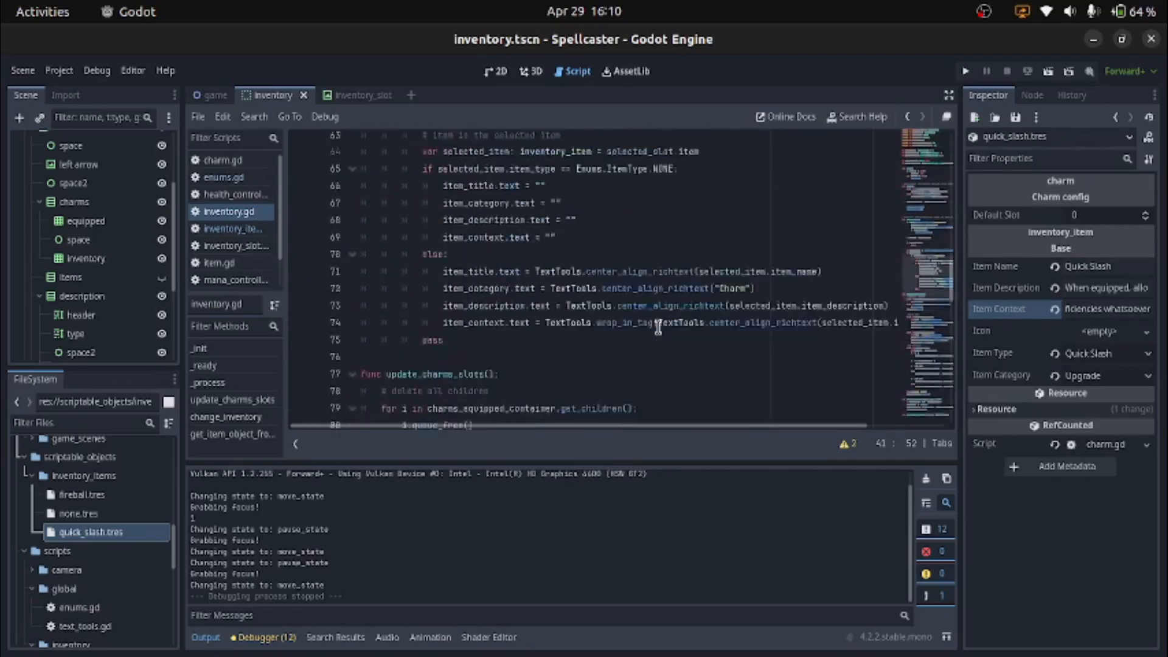
pyautogui.scroll(-3)
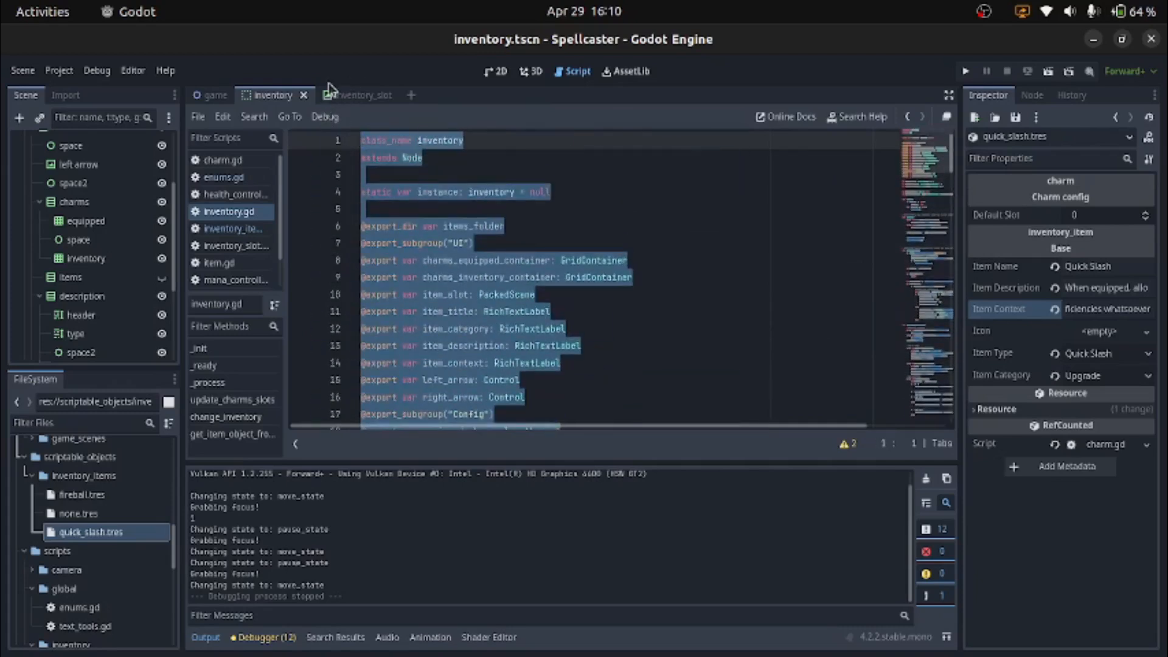
pyautogui.click(659, 172)
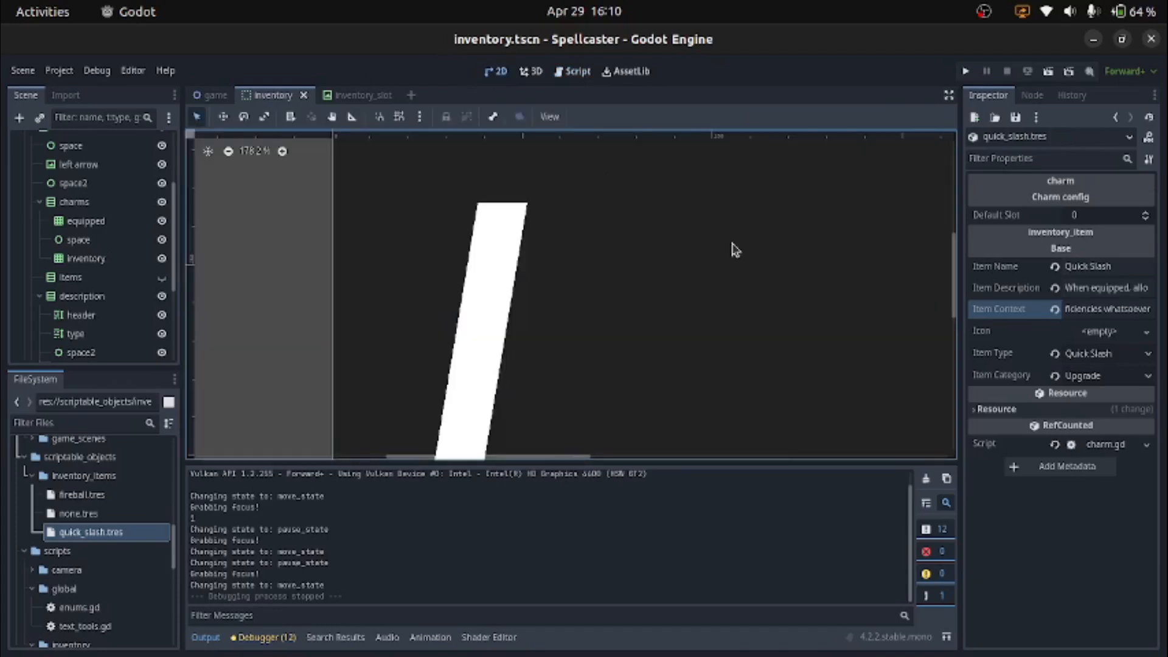
pyautogui.scroll(-3)
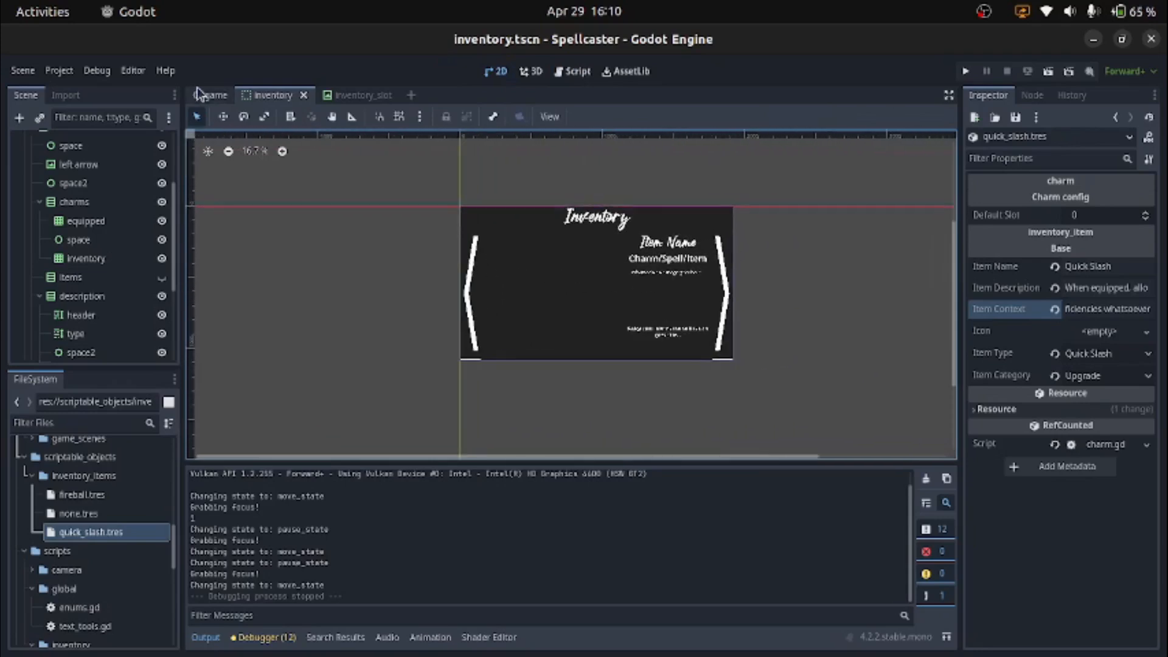
# In the game scene, give the Mana Bar size 25 × 200 and position y 100
pyautogui.click(210, 95)
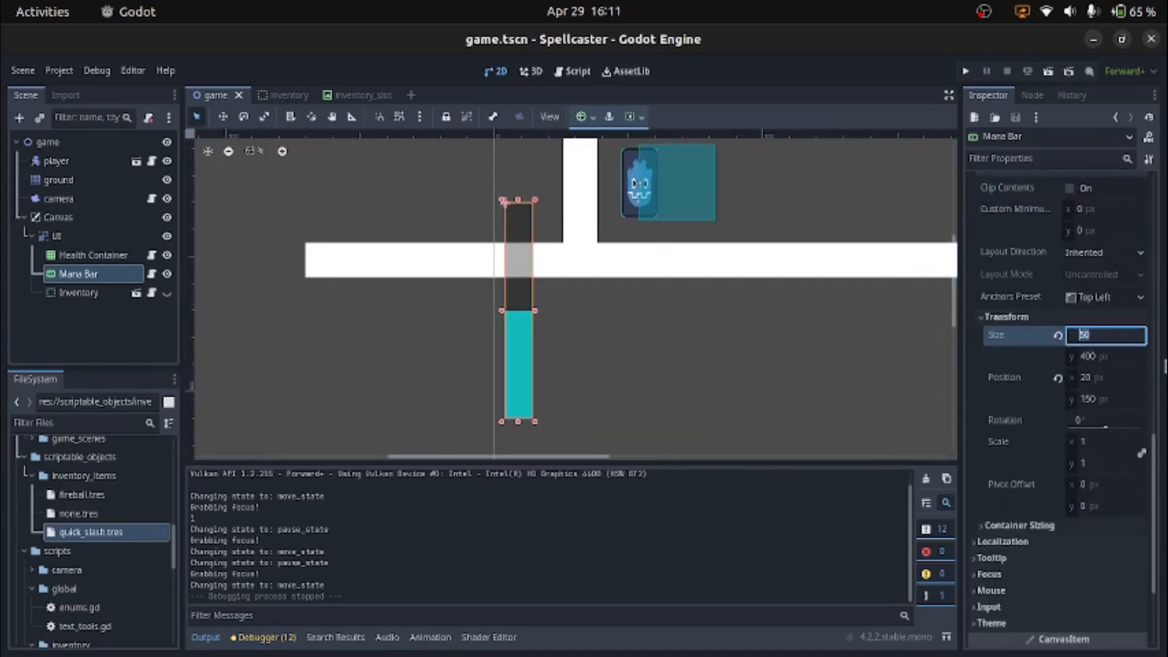
pyautogui.write('25')
pyautogui.click(1106, 355)
pyautogui.write('200')
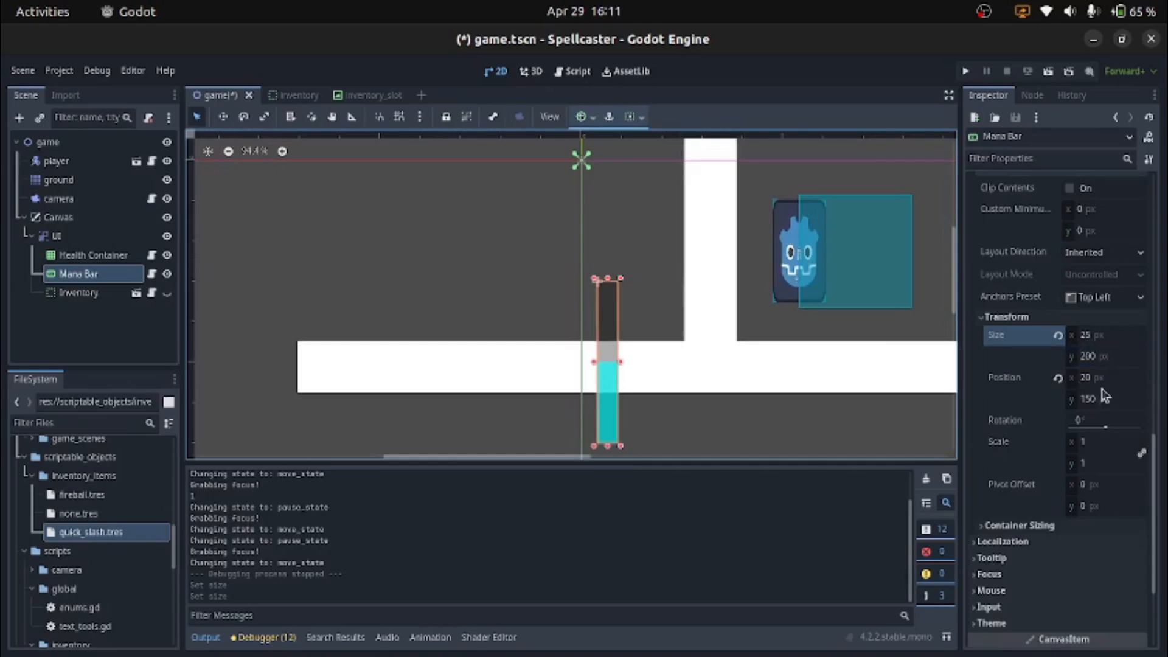
pyautogui.write('100')
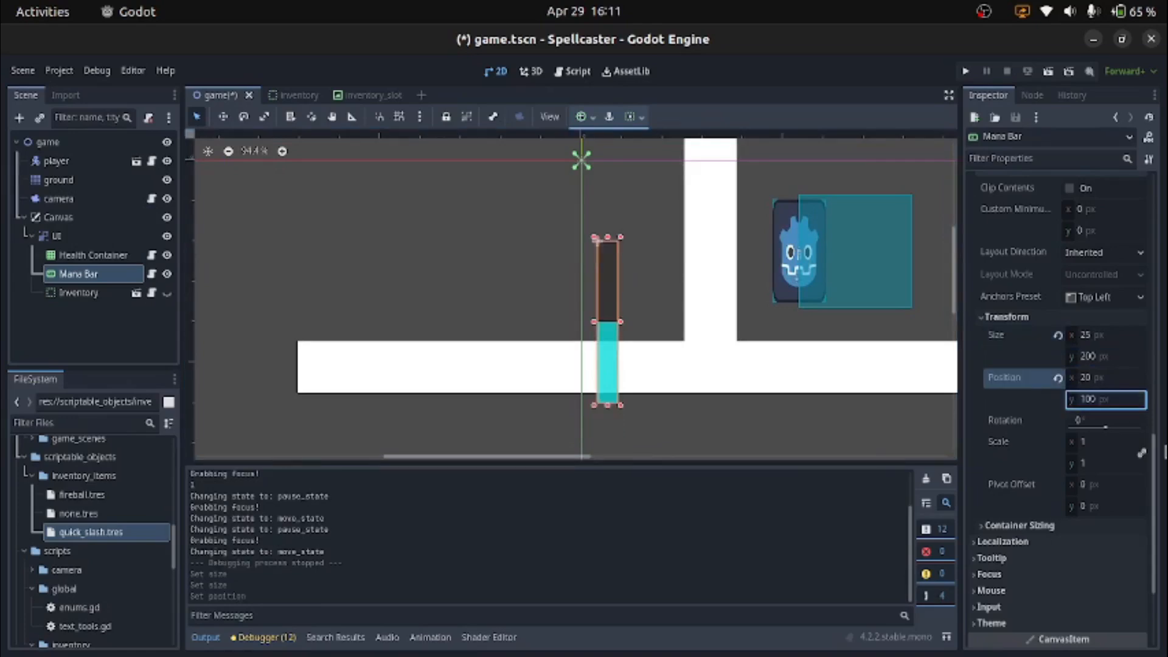
pyautogui.click(107, 344)
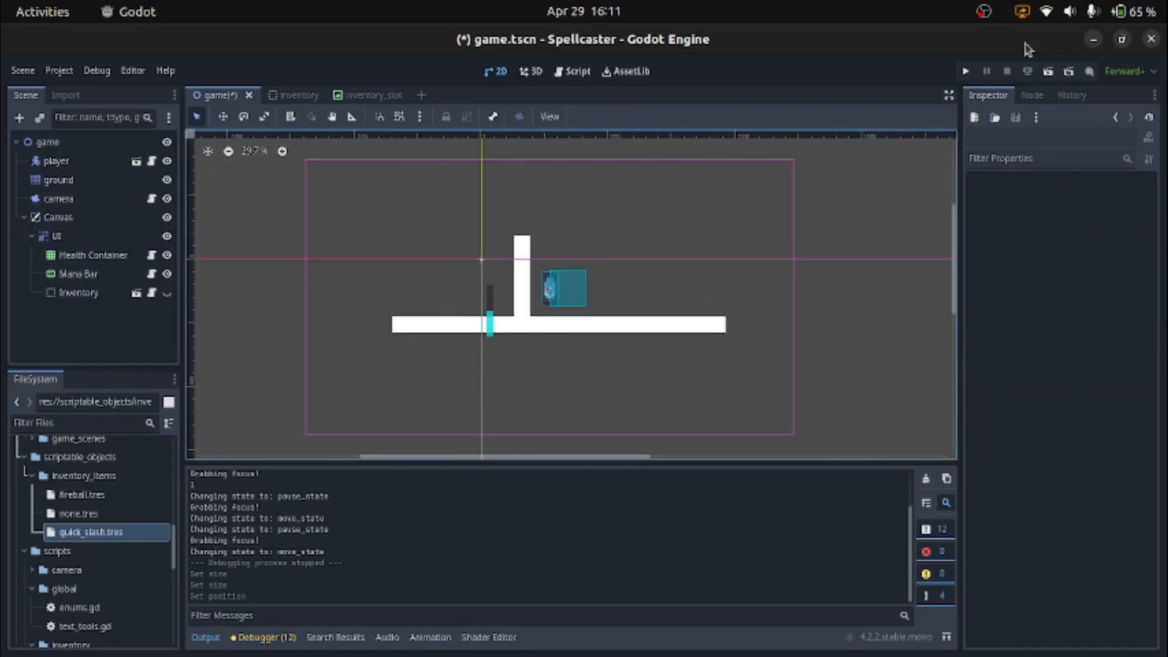
# Test-run the game, then widen the Mana Bar to 50 × 400 px
pyautogui.click(966, 71)
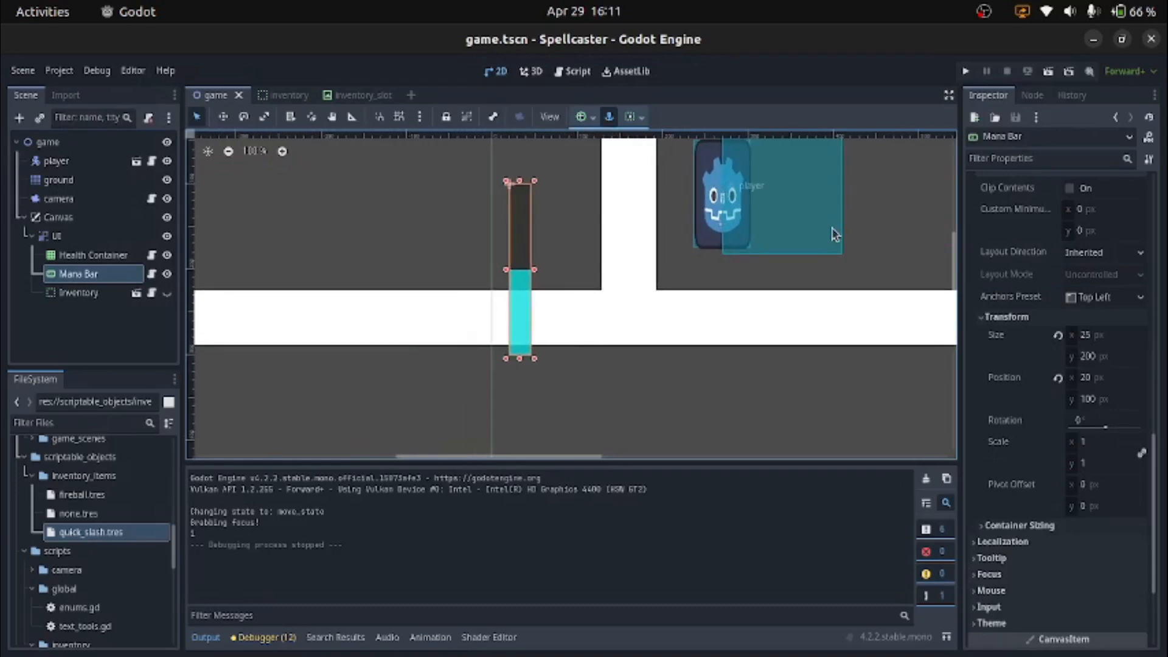
pyautogui.moveTo(1071, 339)
pyautogui.write('50')
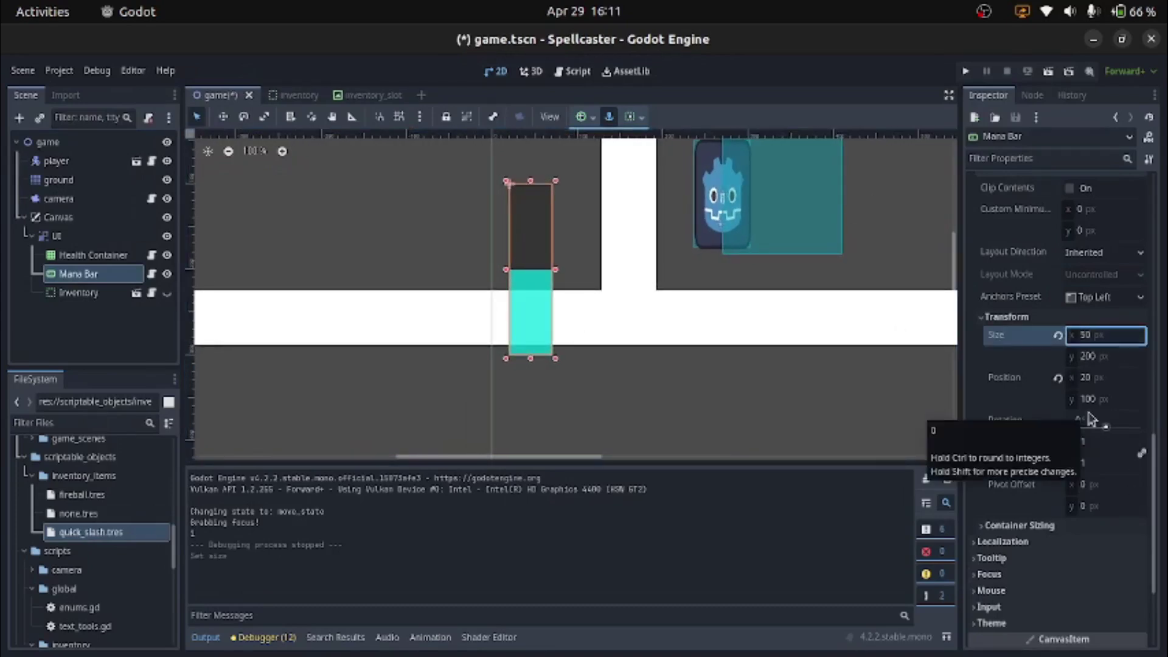
pyautogui.click(1100, 336)
pyautogui.write('75')
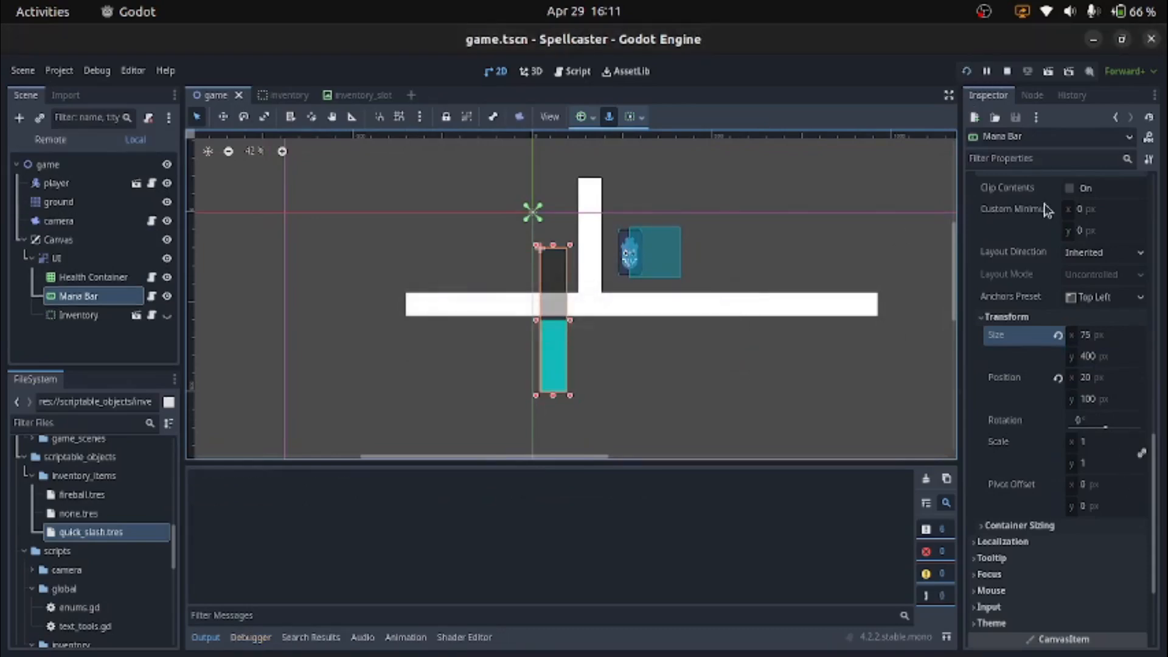
pyautogui.click(1094, 334)
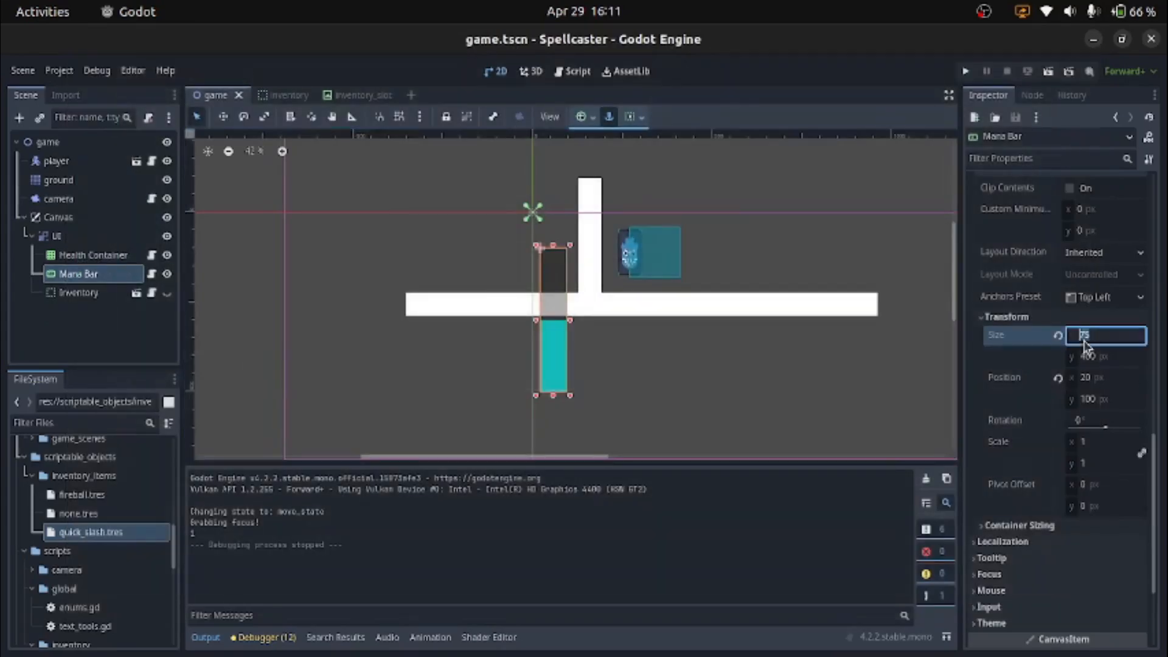
pyautogui.write('50')
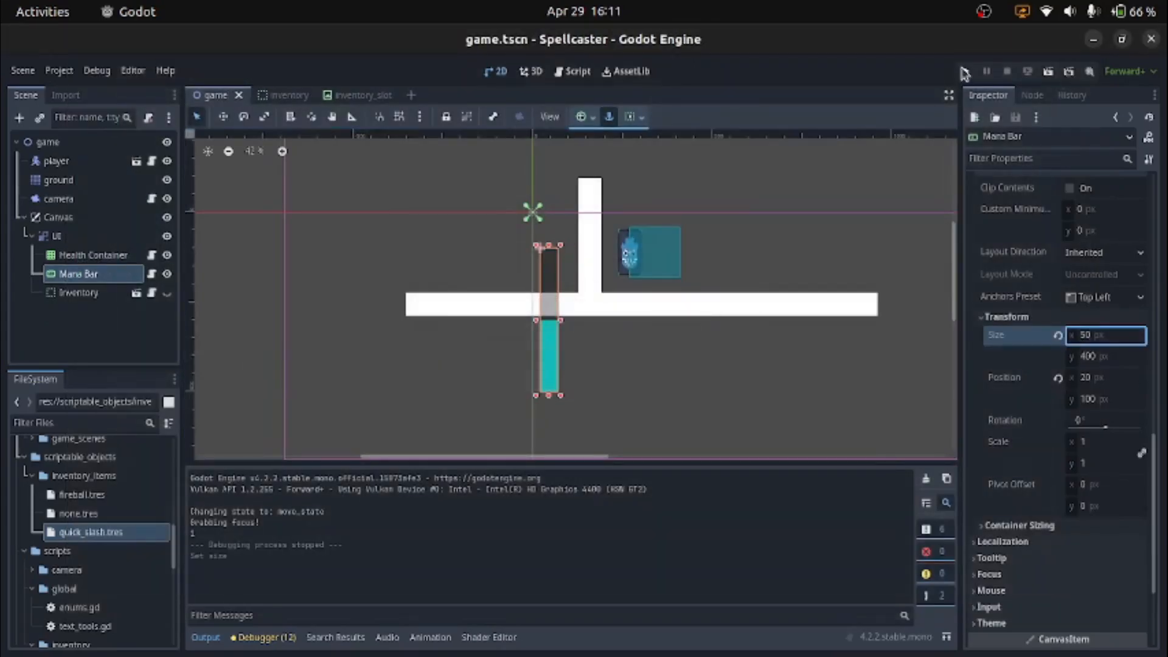
pyautogui.click(963, 73)
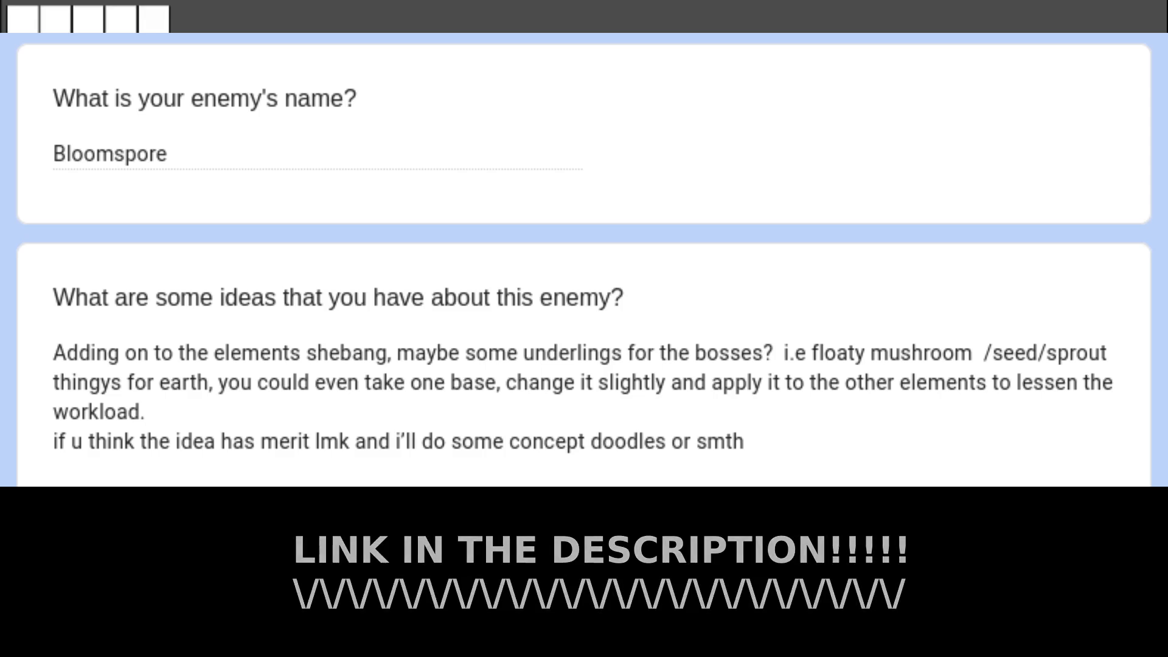
pyautogui.scroll(-3)
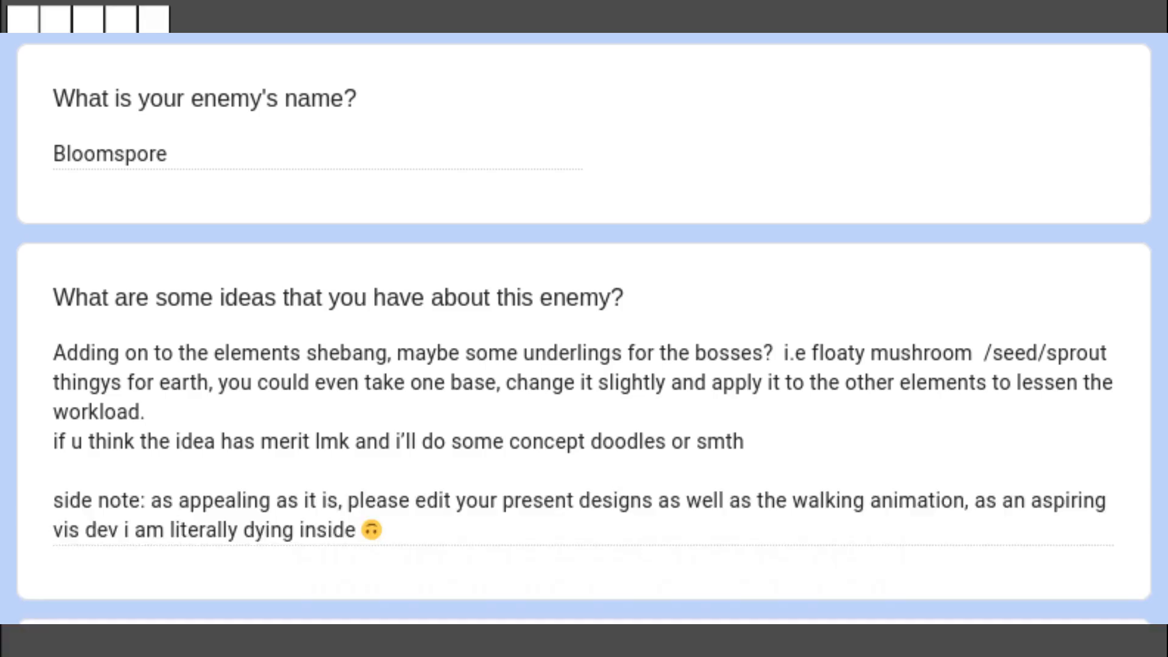